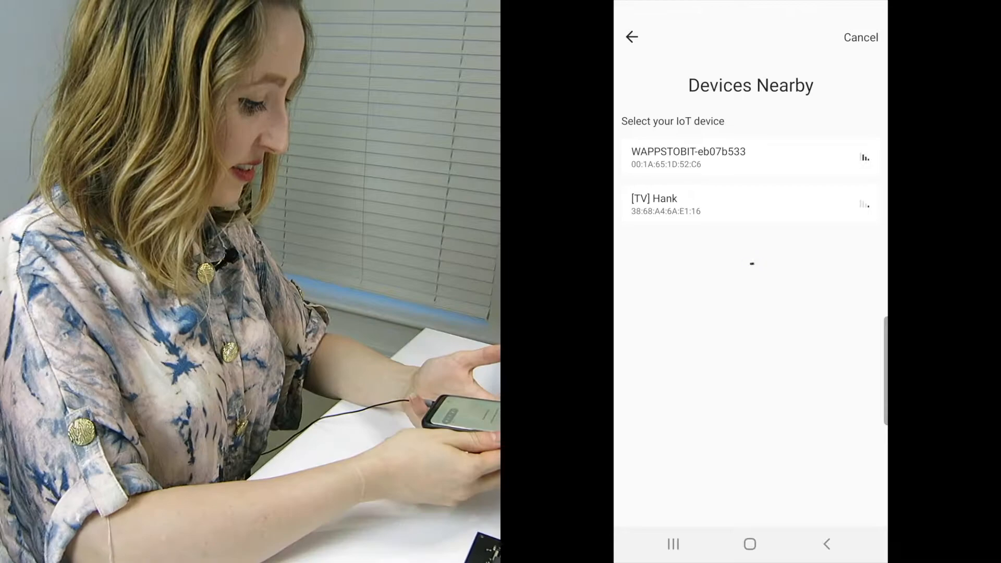
# Step: Connect the nearby WAPPSTOBIT device to the Wi-Fi network and finish its setup
pyautogui.click(687, 157)
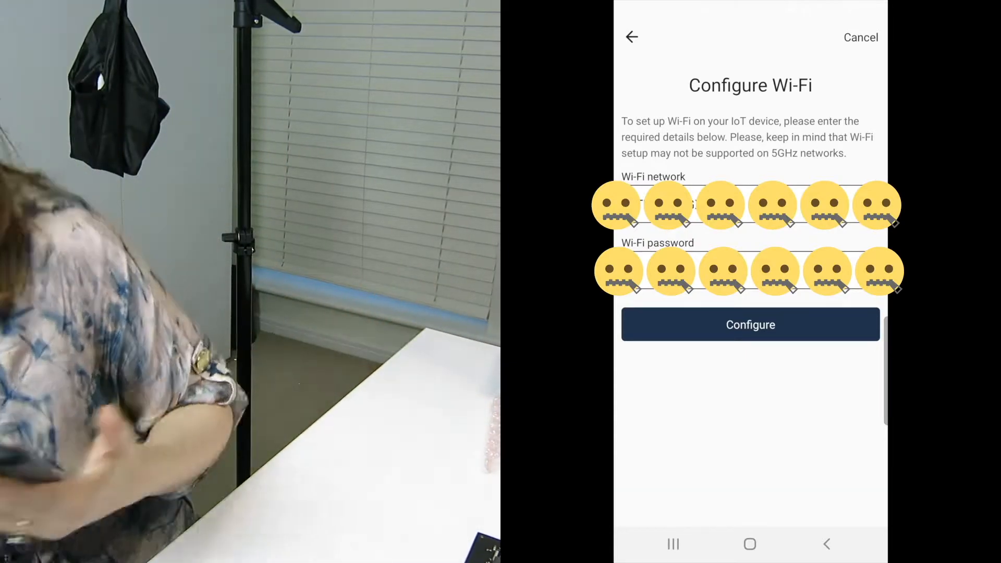
pyautogui.click(750, 324)
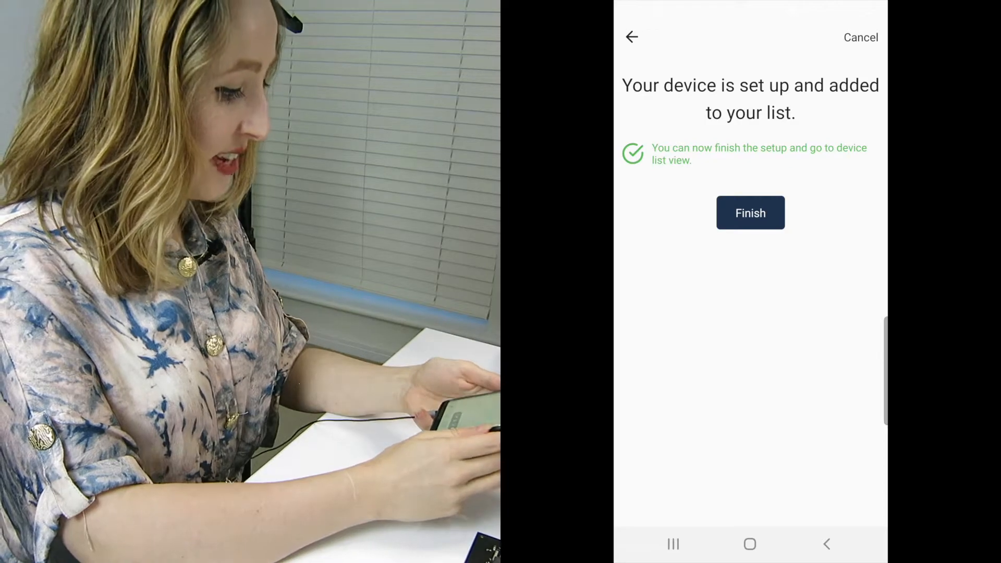
pyautogui.click(750, 213)
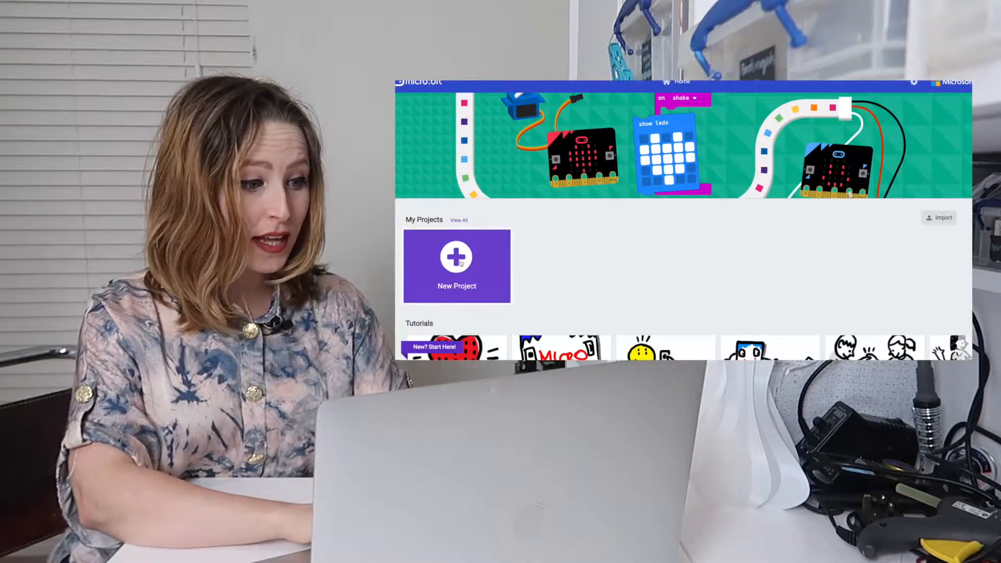
# Step: Create a new MakeCode project named 'Wappsto'
pyautogui.click(457, 265)
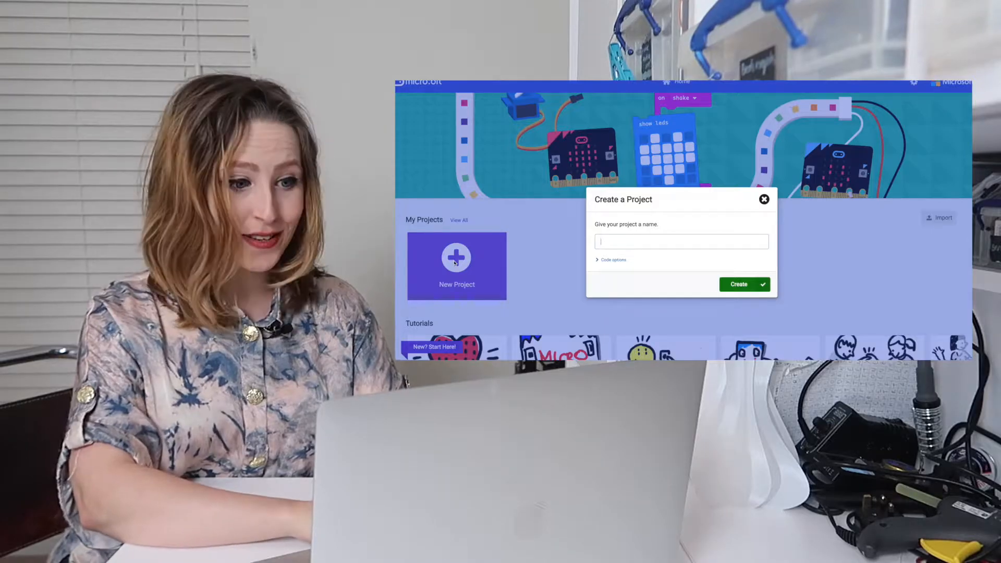
pyautogui.write('Wappst')
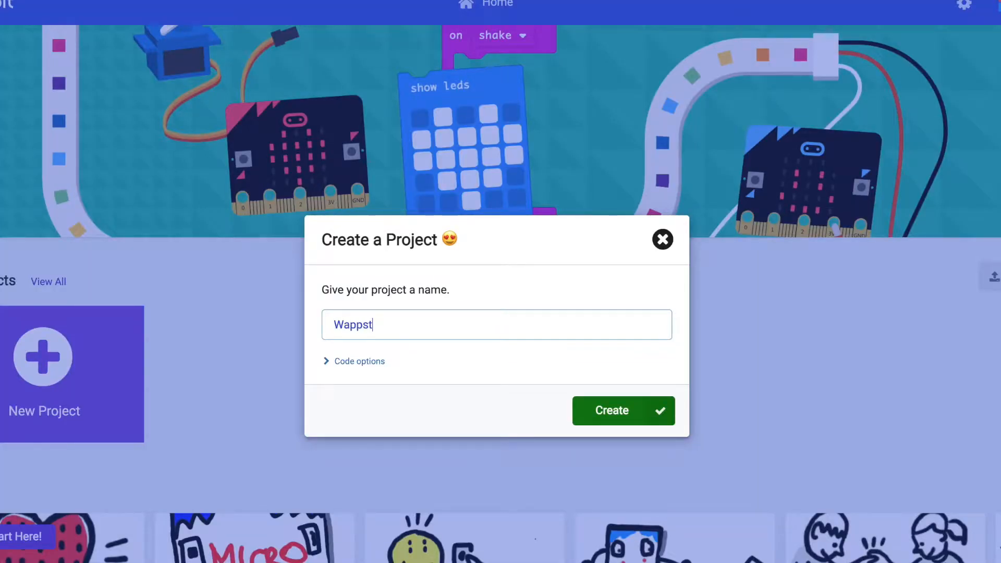
pyautogui.write('o')
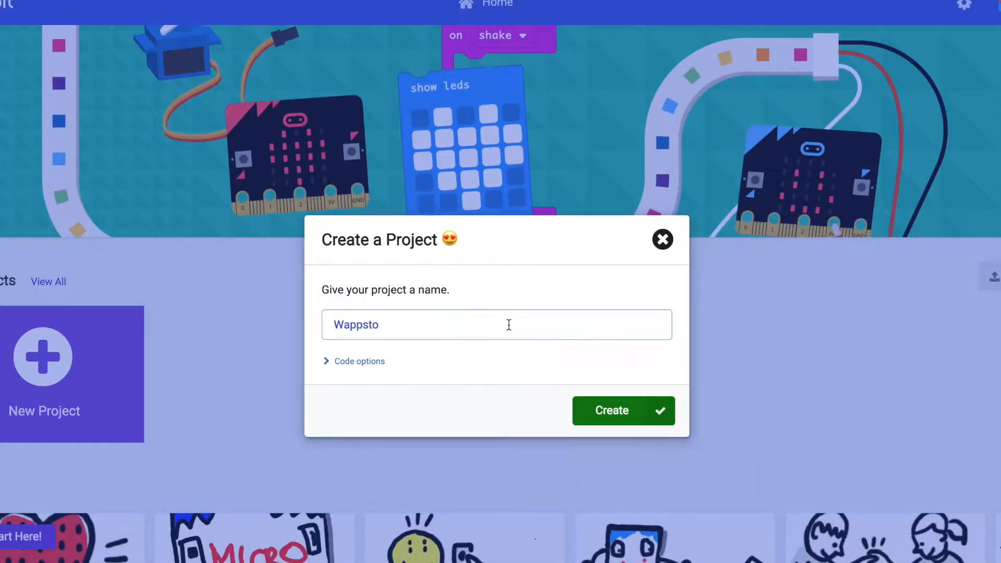
pyautogui.click(622, 411)
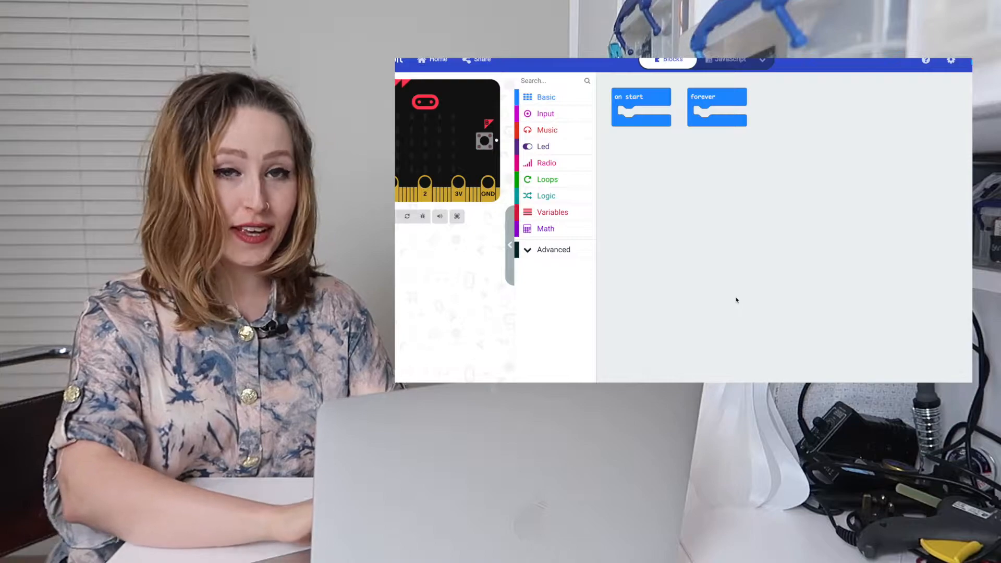
# Step: Add the 'wappsto' extension from the Extensions gallery to the project
pyautogui.click(552, 249)
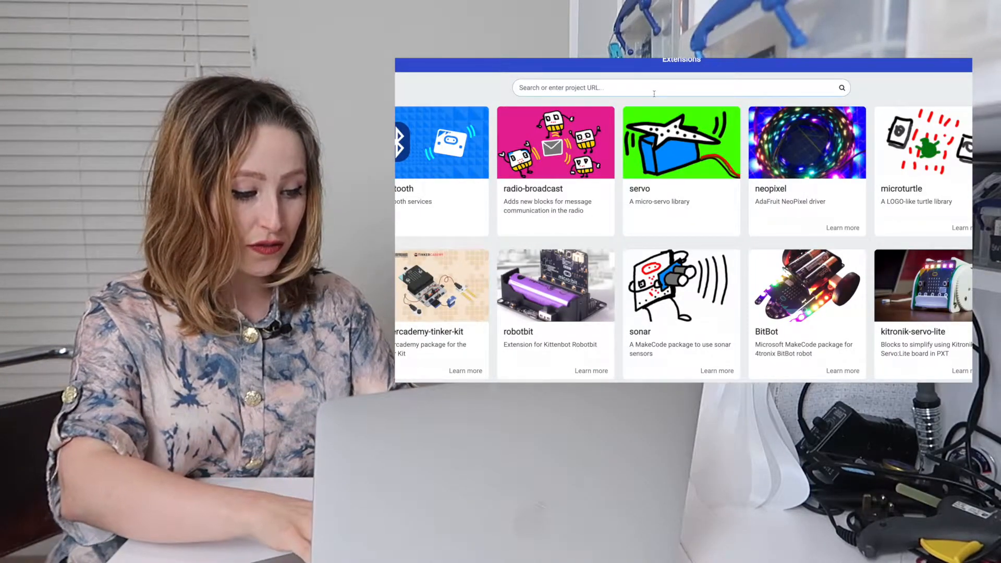
pyautogui.write('wappsto')
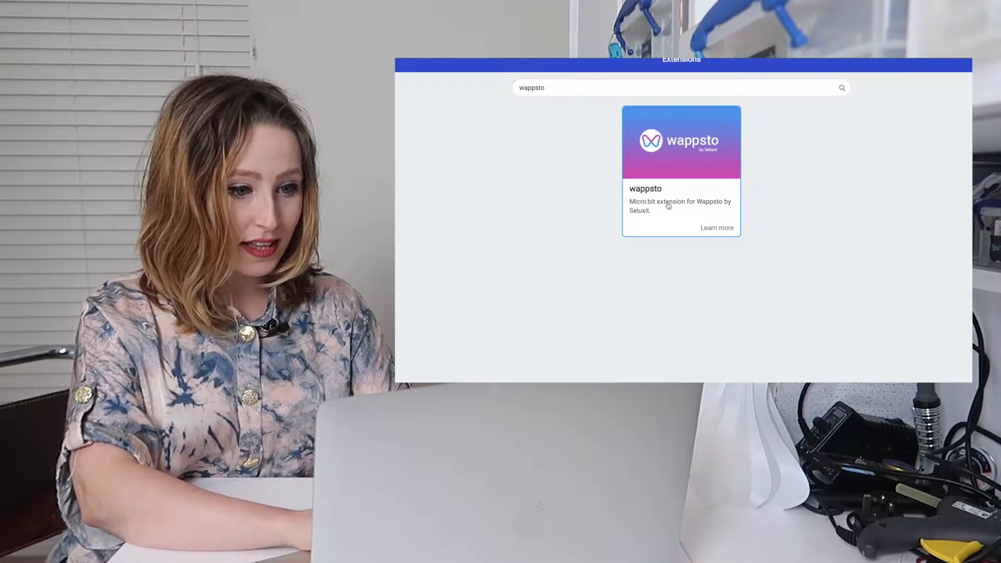
pyautogui.click(680, 142)
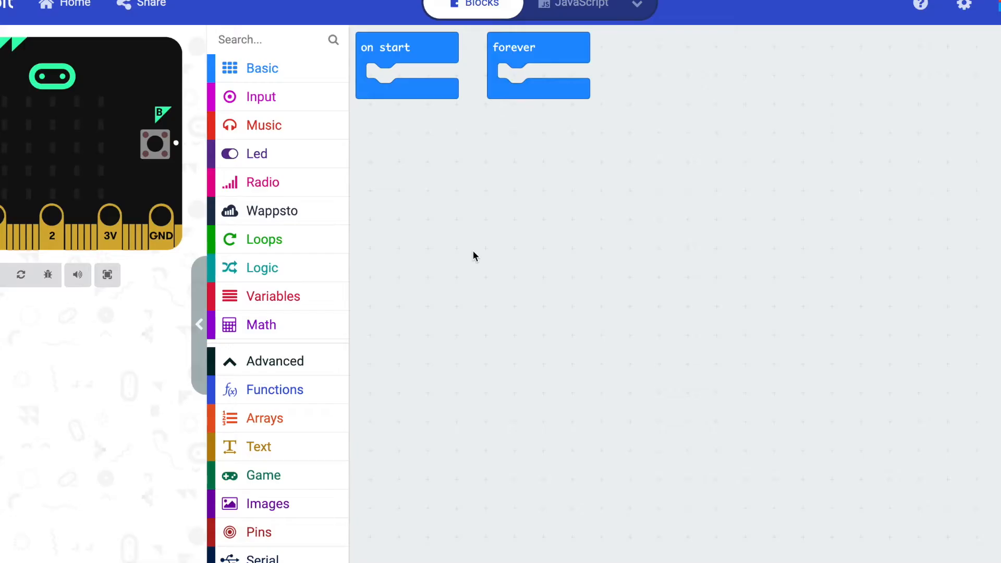
# Step: Browse the Wappsto category's data-model and send/receive blocks
pyautogui.click(271, 211)
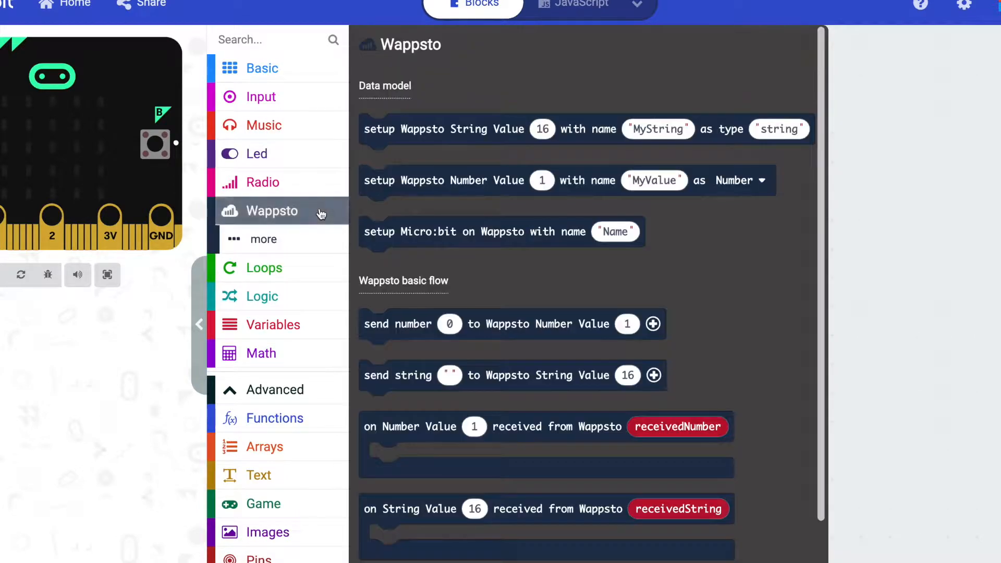
pyautogui.scroll(-3)
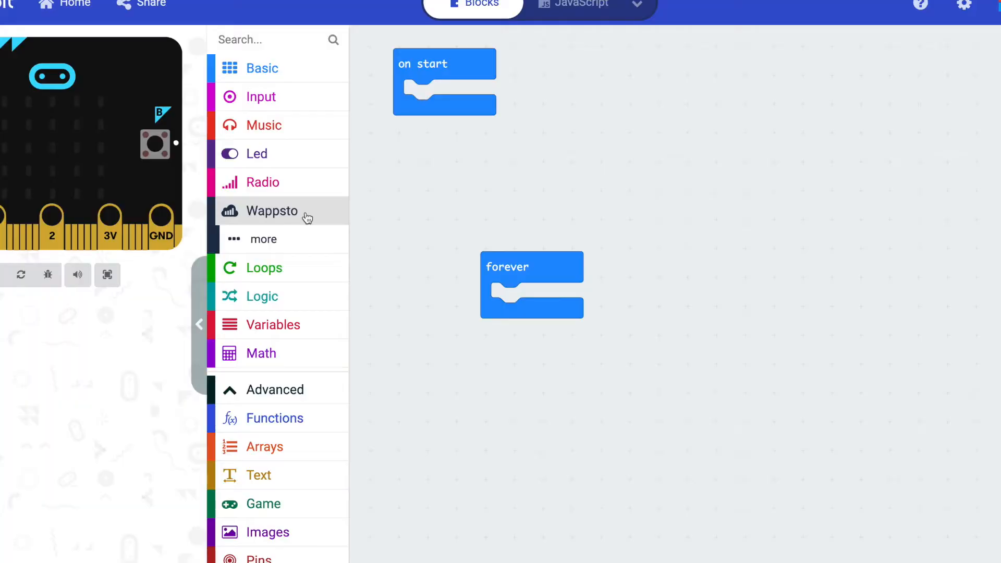
# Step: In on start, register the micro:bit as 'Door sensor' with Number Value 1 named 'Accel'
pyautogui.click(271, 210)
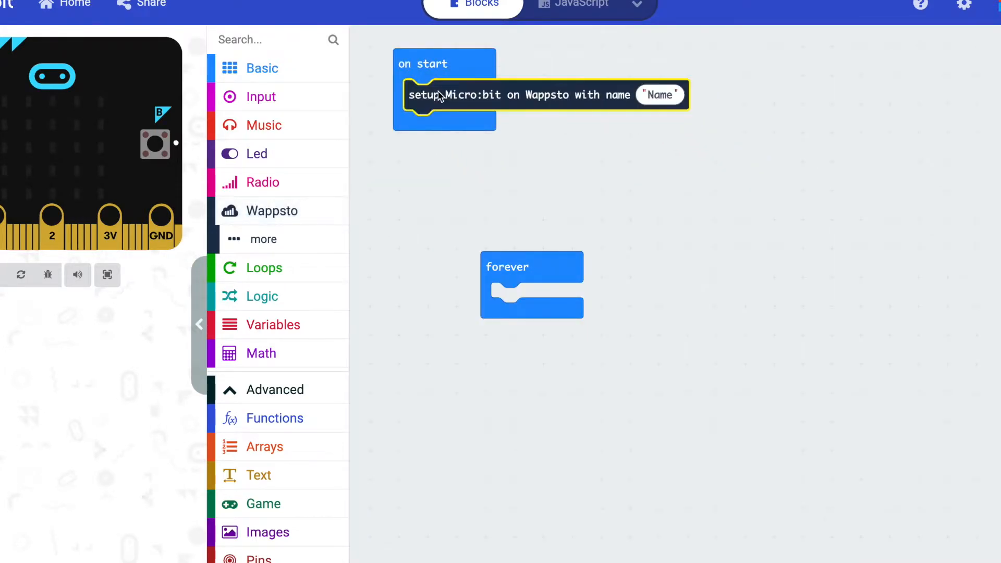
pyautogui.moveTo(559, 153)
pyautogui.write('D')
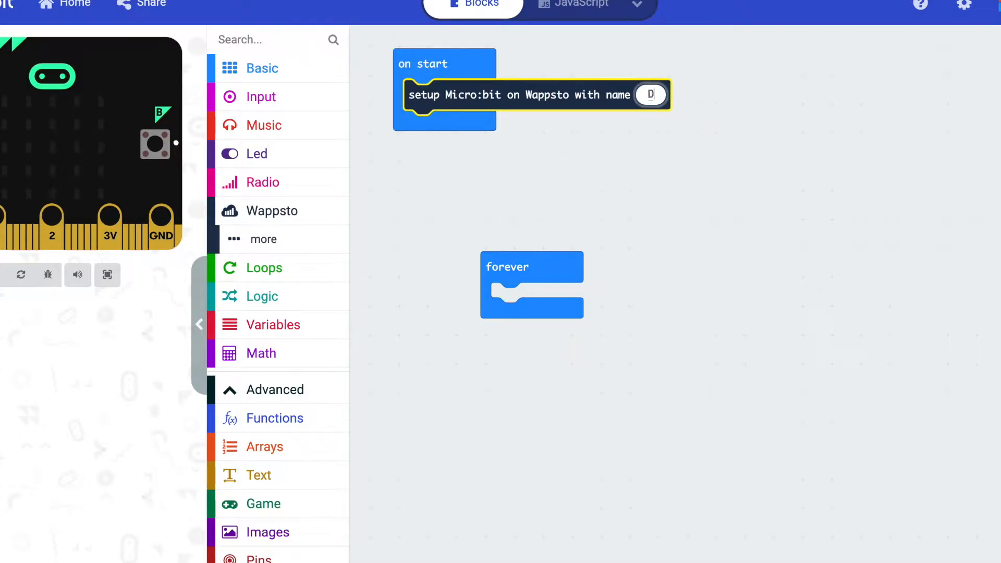
pyautogui.write('oor sensor')
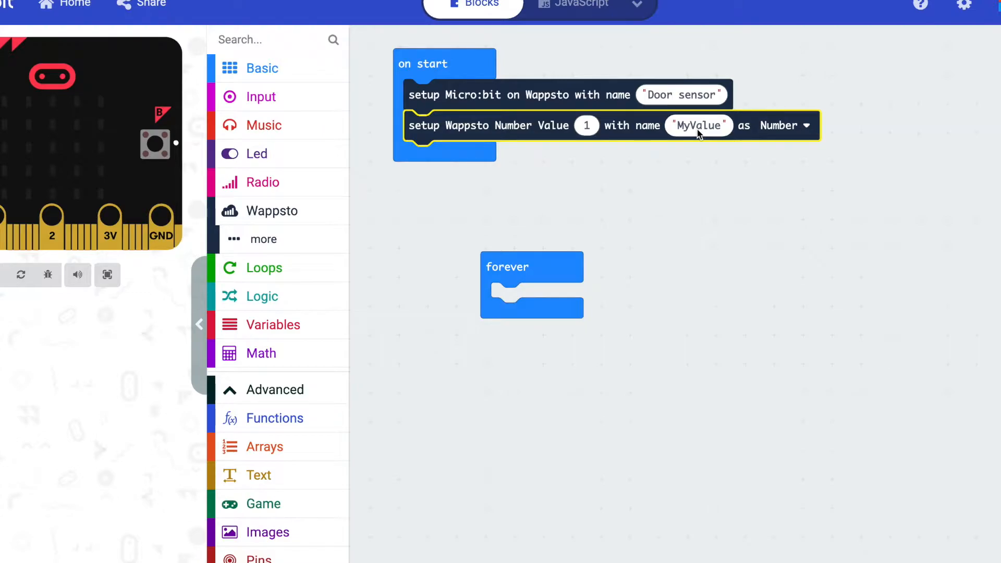
pyautogui.write('Ad')
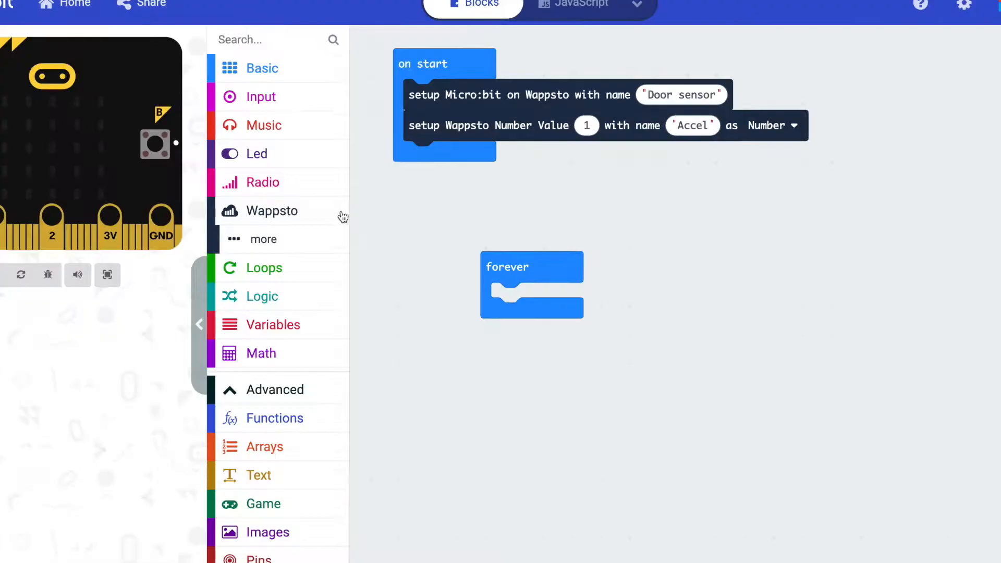
# Step: In forever, send acceleration strength to Wappsto Number Value 1, then pause 500 ms
pyautogui.click(272, 211)
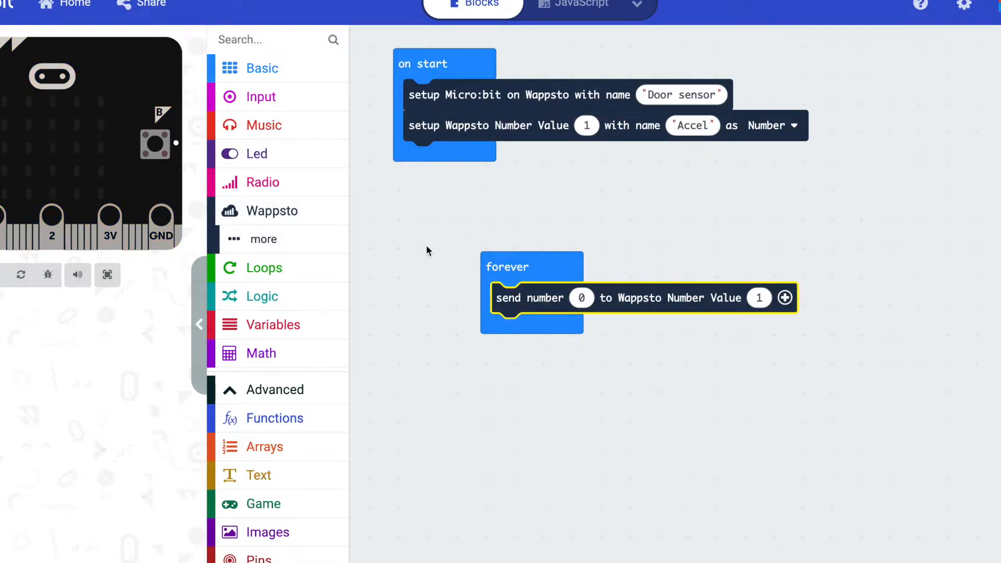
pyautogui.moveTo(277, 96)
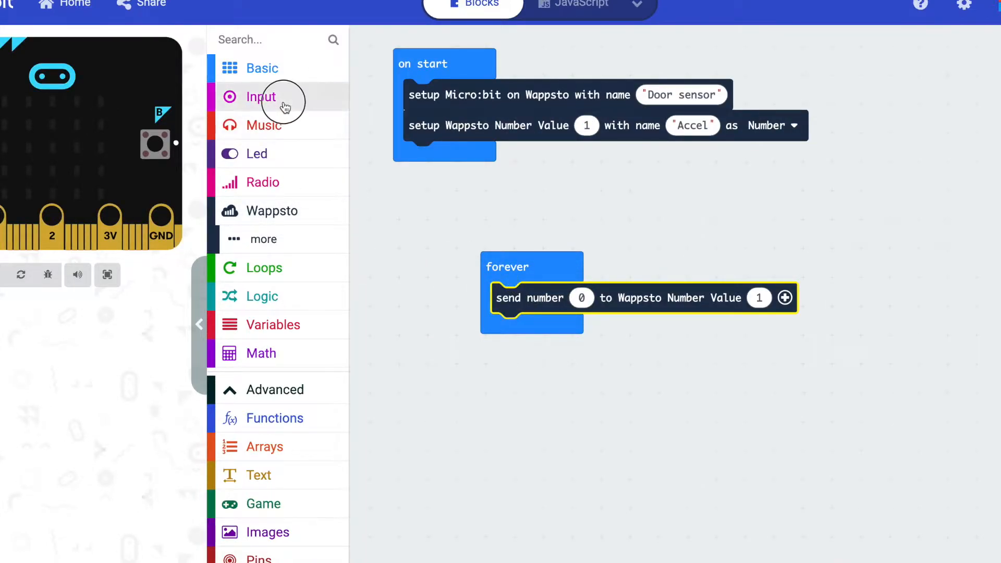
pyautogui.click(257, 96)
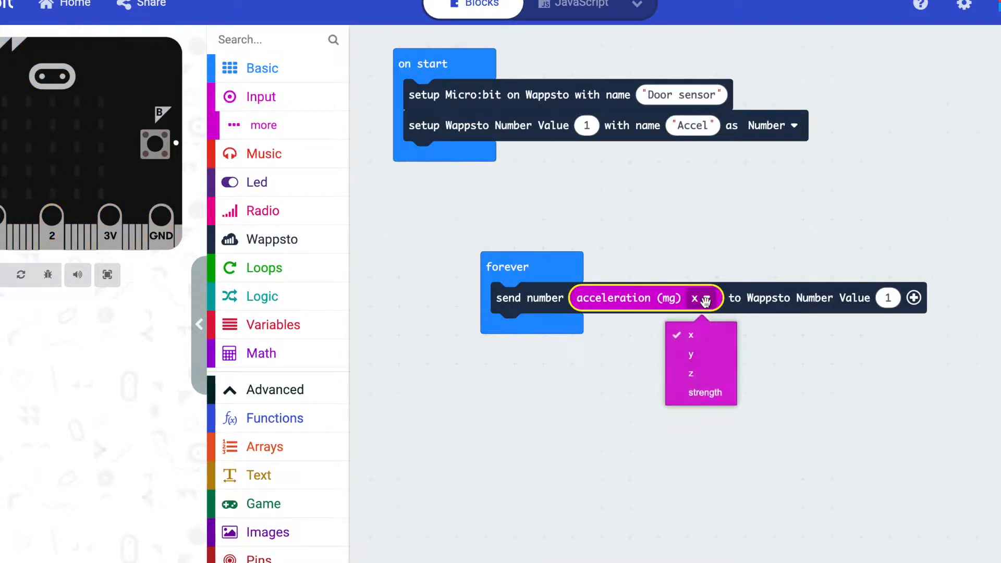
pyautogui.click(704, 393)
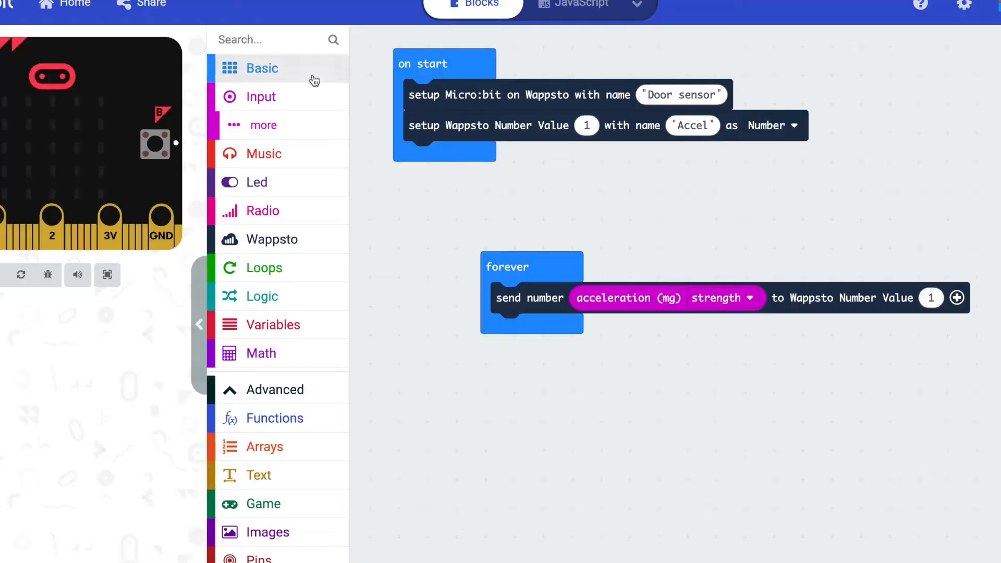
pyautogui.click(262, 69)
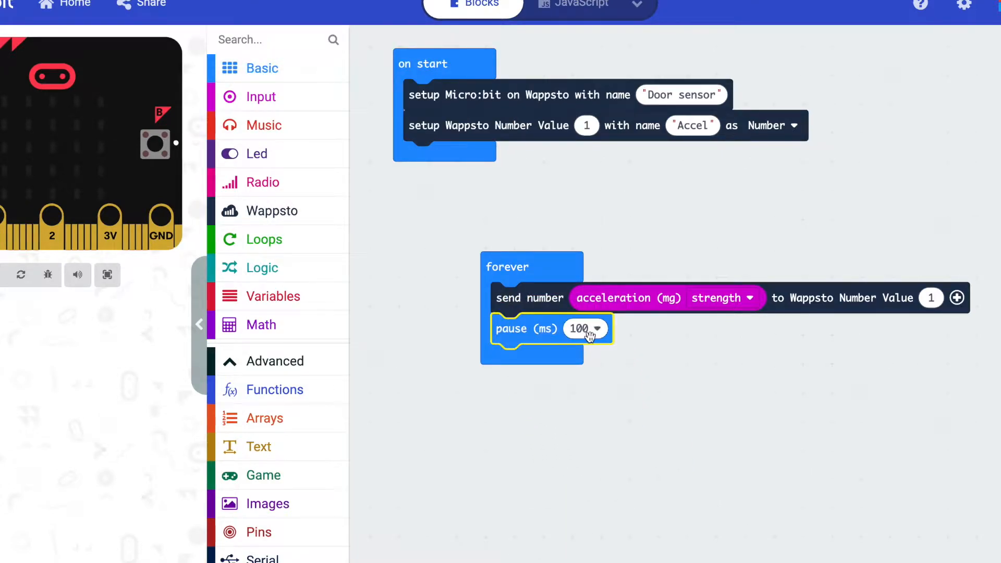
pyautogui.write('500')
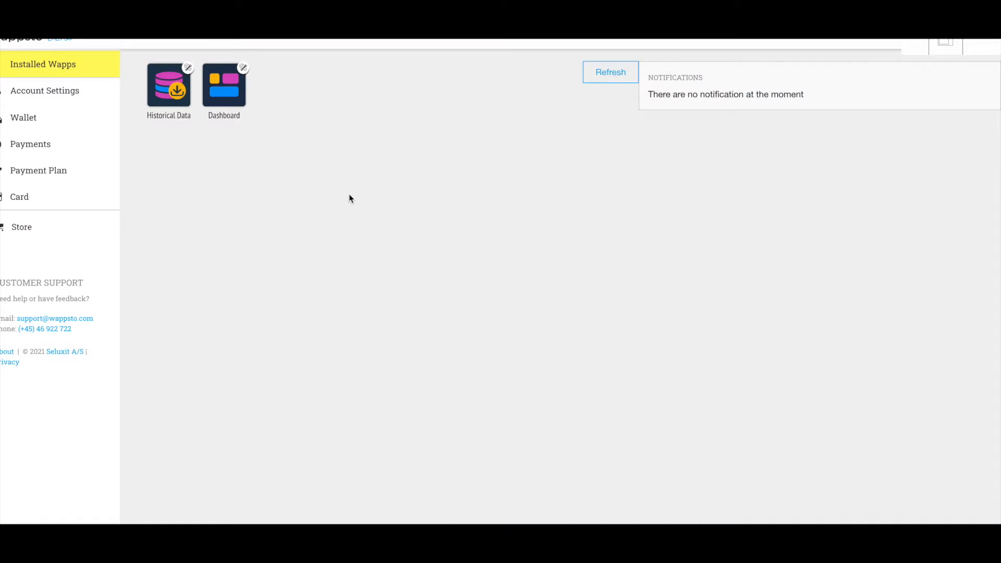
# Step: Create a blank dashboard named 'Door dashboard' in the Dashboard wapp
pyautogui.click(223, 85)
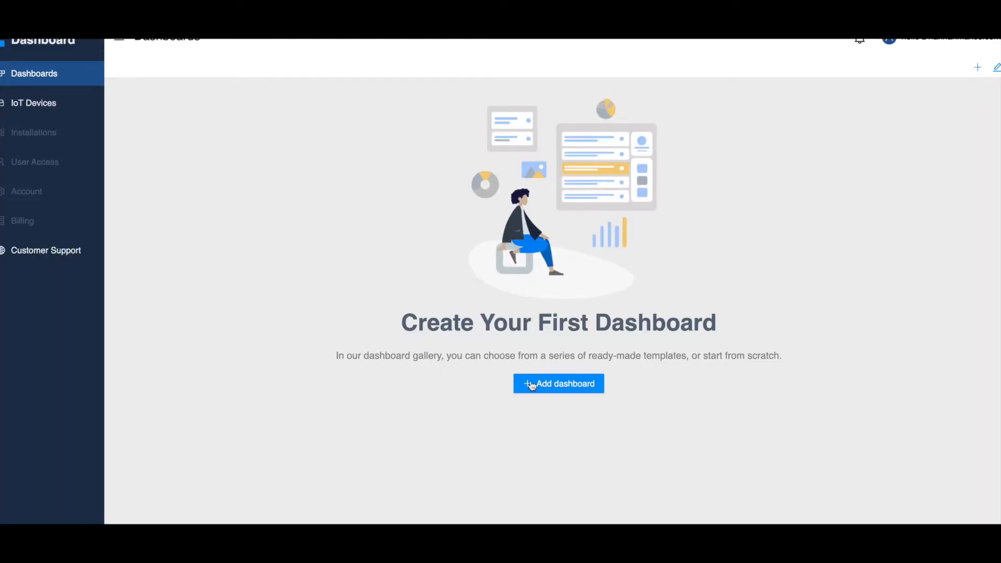
pyautogui.click(558, 383)
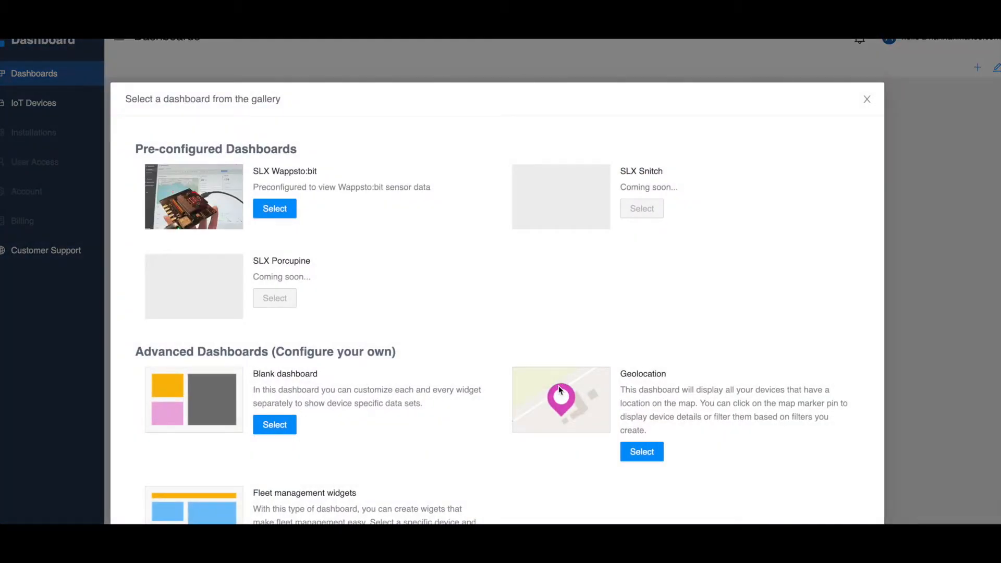
pyautogui.click(274, 424)
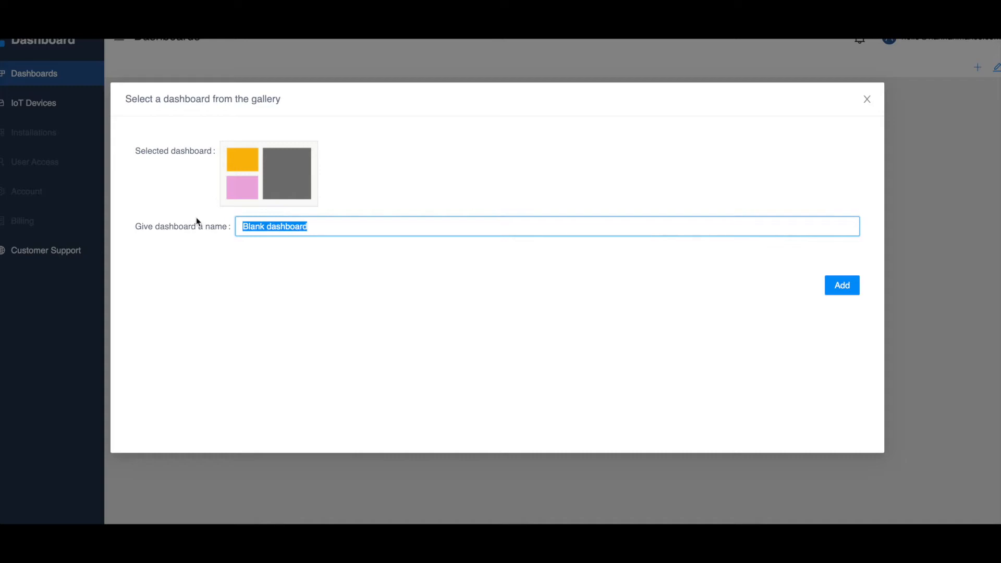
pyautogui.write('Door')
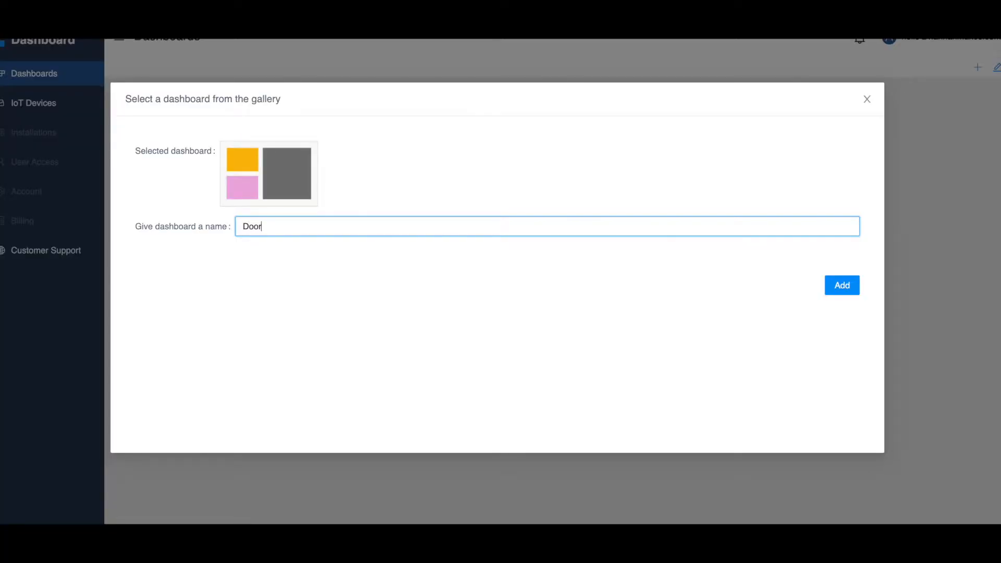
pyautogui.write('dashboard')
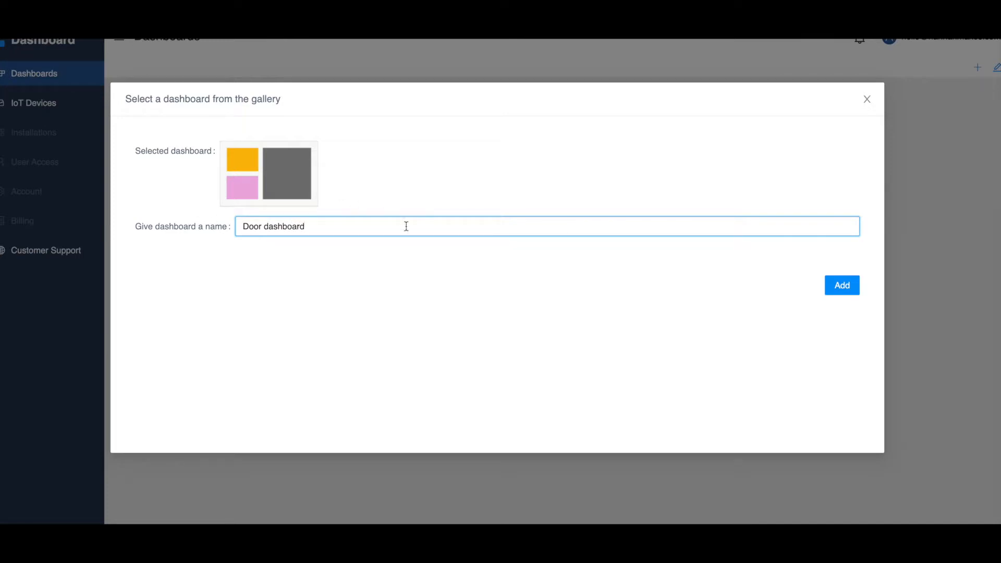
pyautogui.click(841, 286)
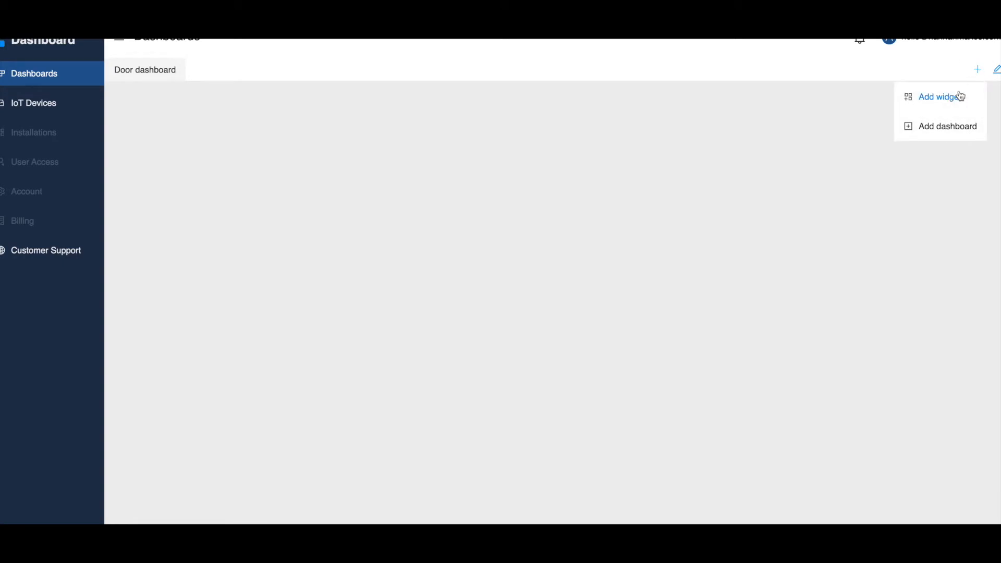
# Step: Add a line chart widget with default time range using the Door sensor as data source
pyautogui.click(942, 96)
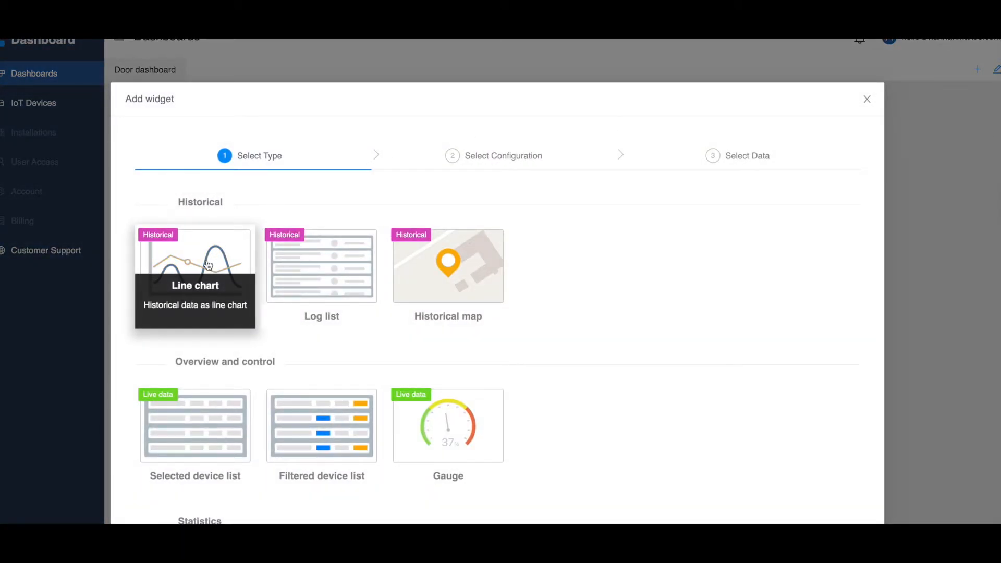
pyautogui.click(195, 265)
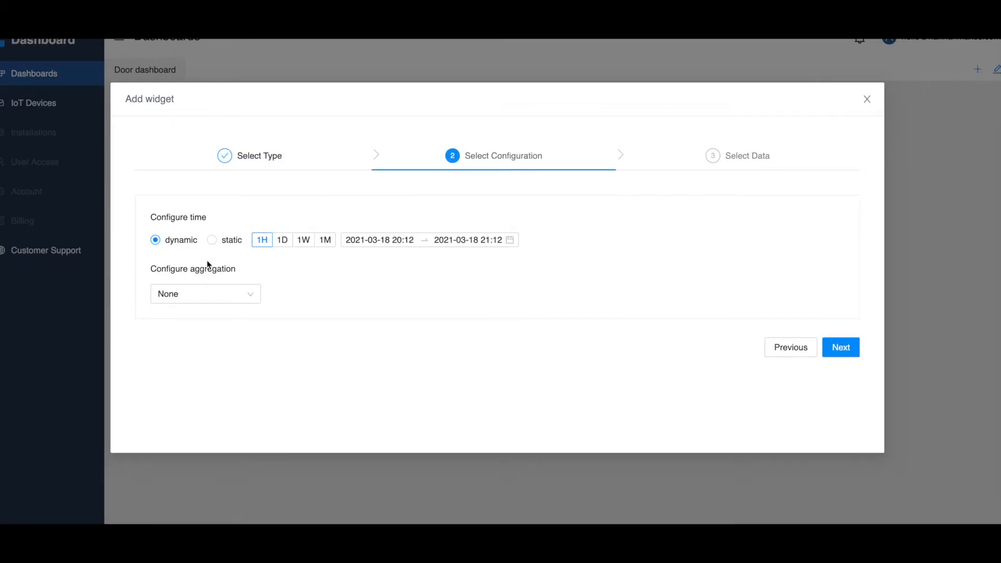
pyautogui.moveTo(426, 298)
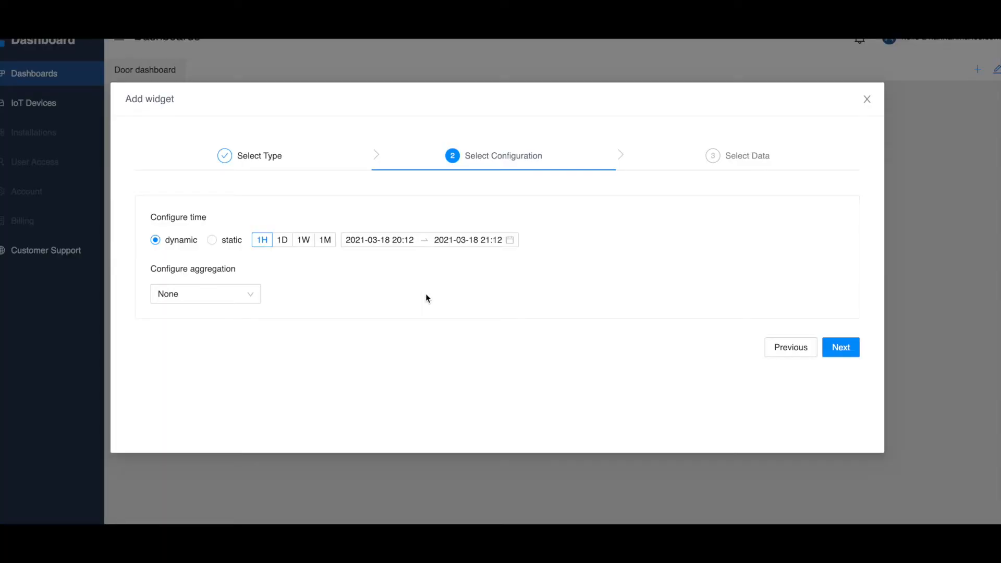
pyautogui.click(840, 346)
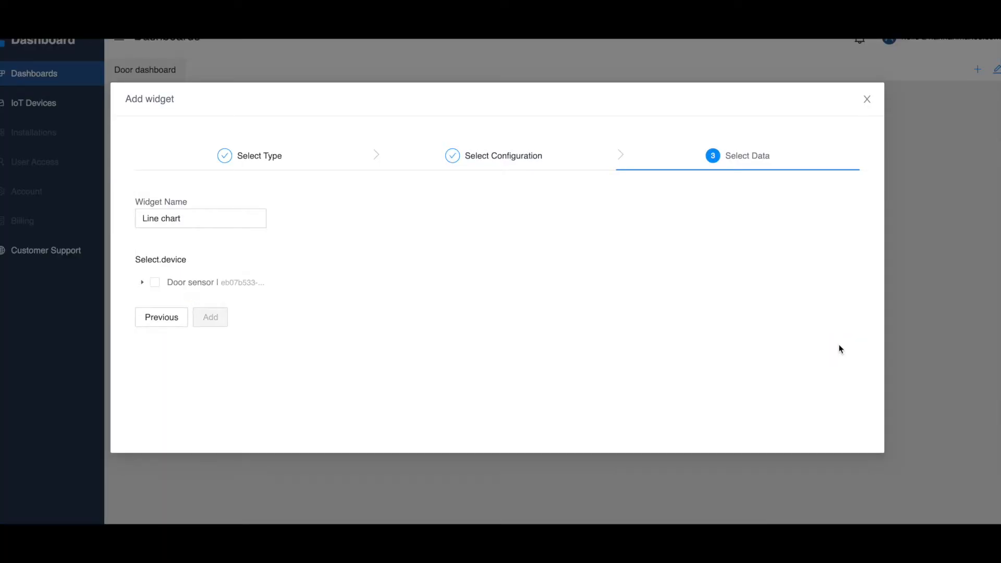
pyautogui.moveTo(238, 259)
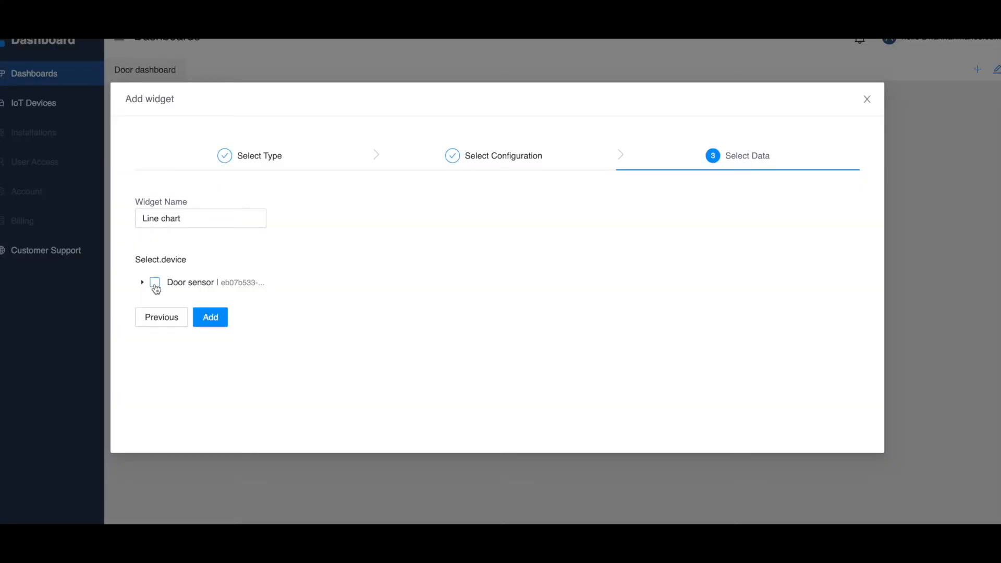
pyautogui.click(154, 283)
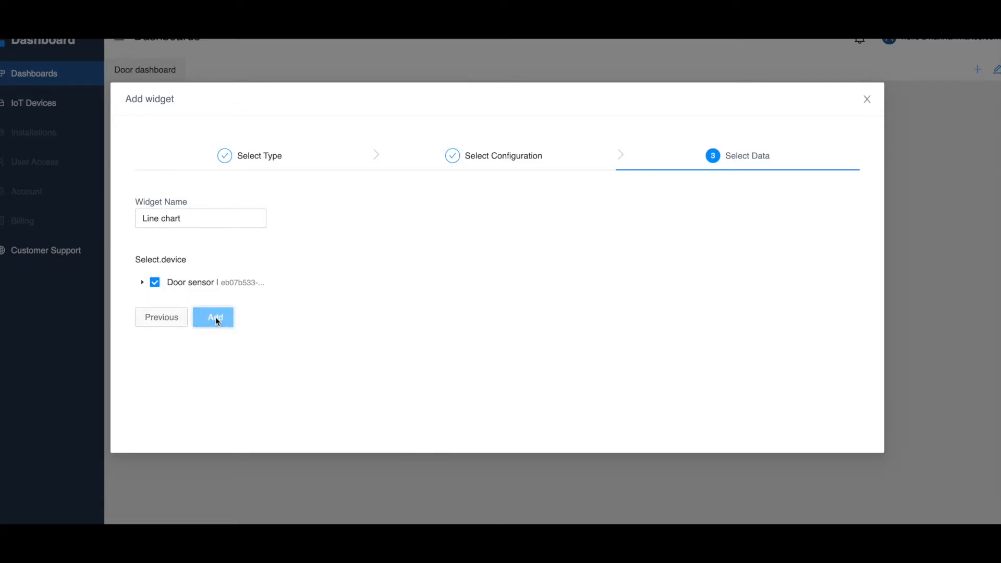
pyautogui.click(212, 317)
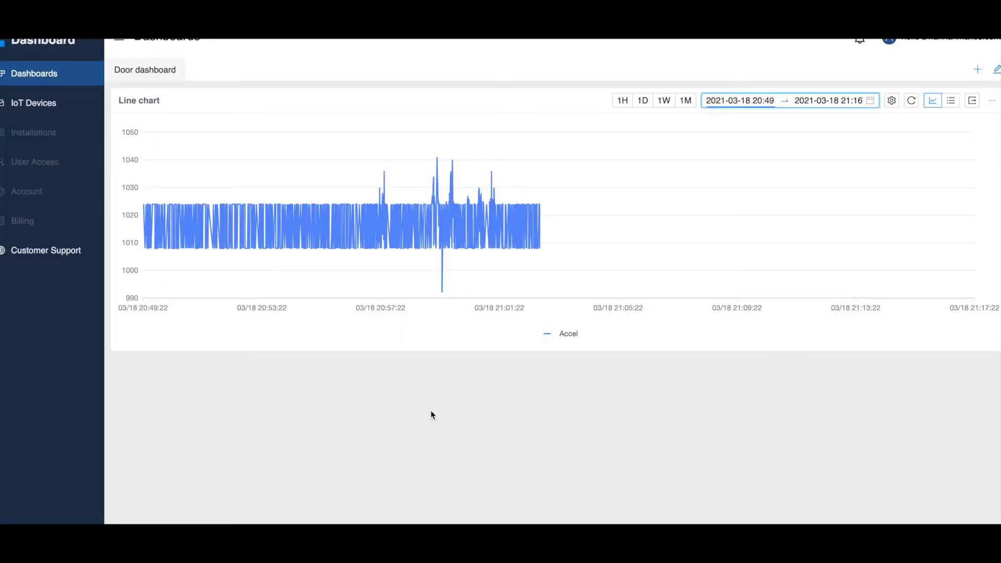